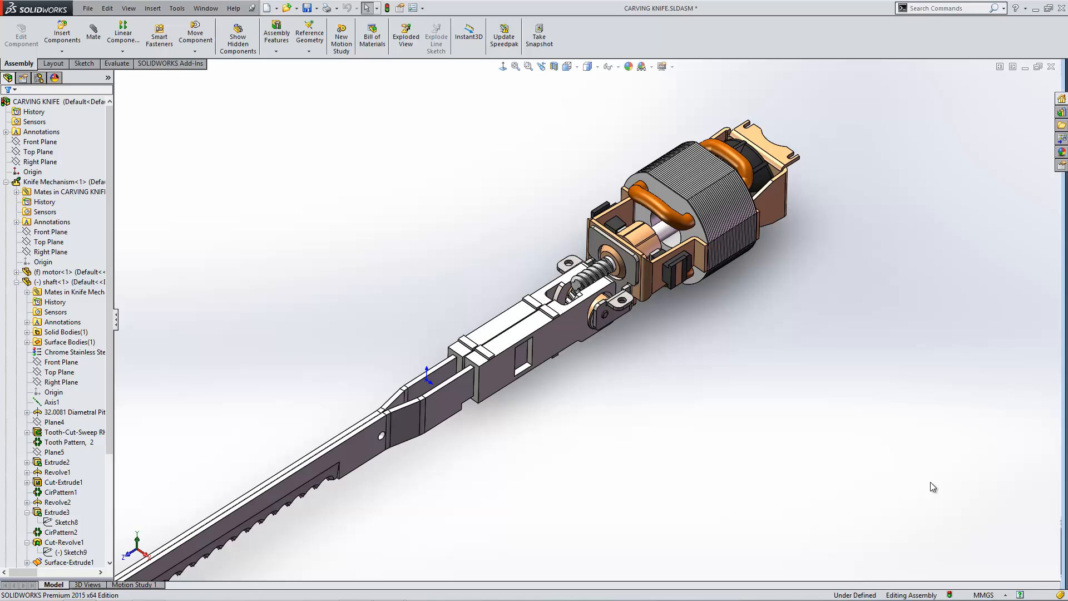
pyautogui.moveTo(506, 151)
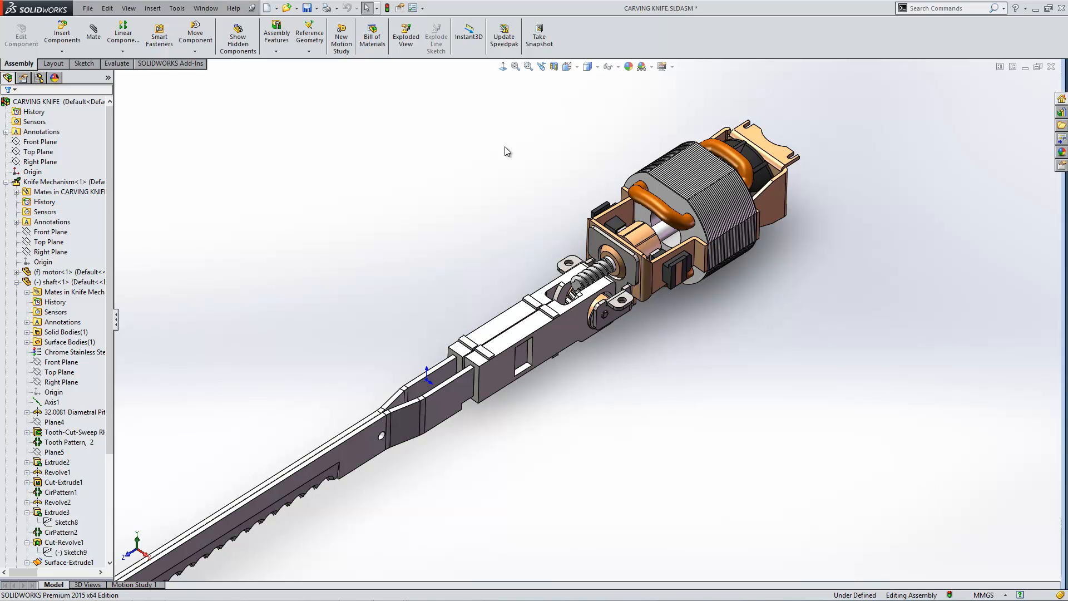
pyautogui.moveTo(615, 369)
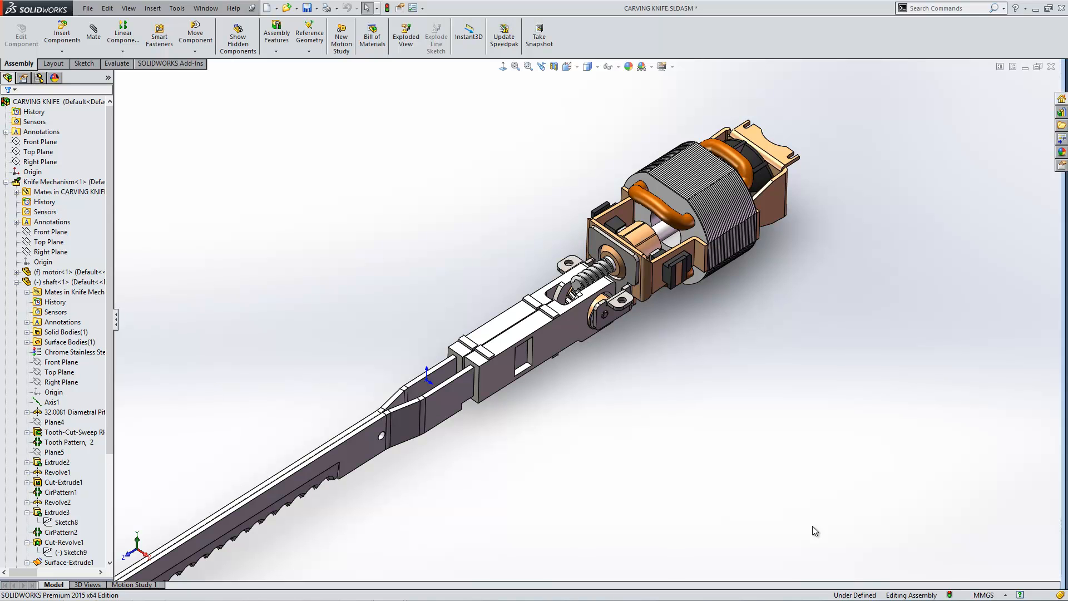
pyautogui.moveTo(492, 152)
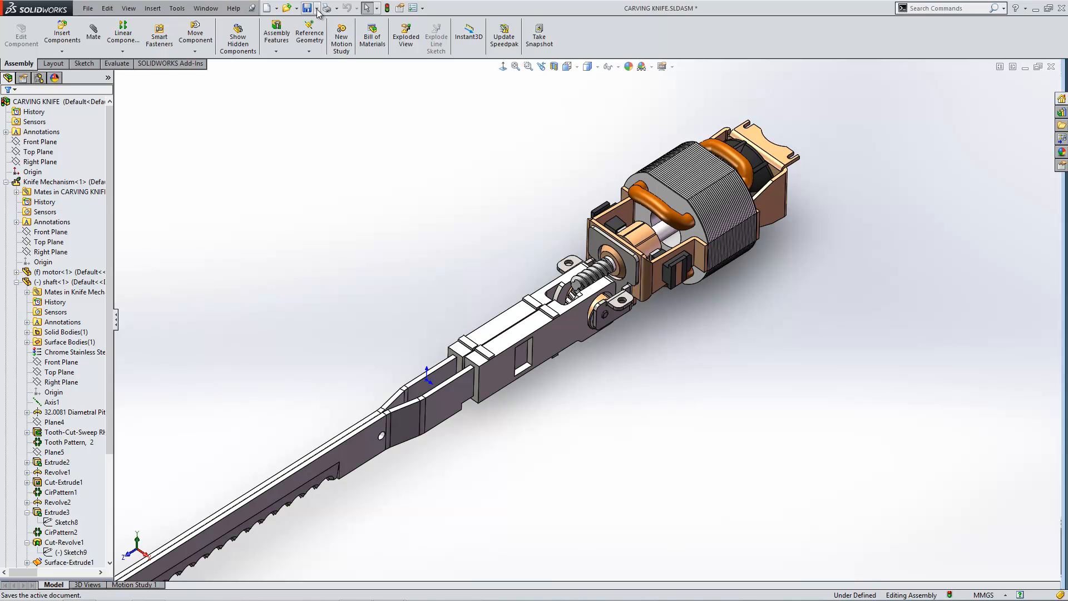
# Save the knife assembly as part file CARVING KNIFE.SLDPRT with all components.
pyautogui.click(312, 8)
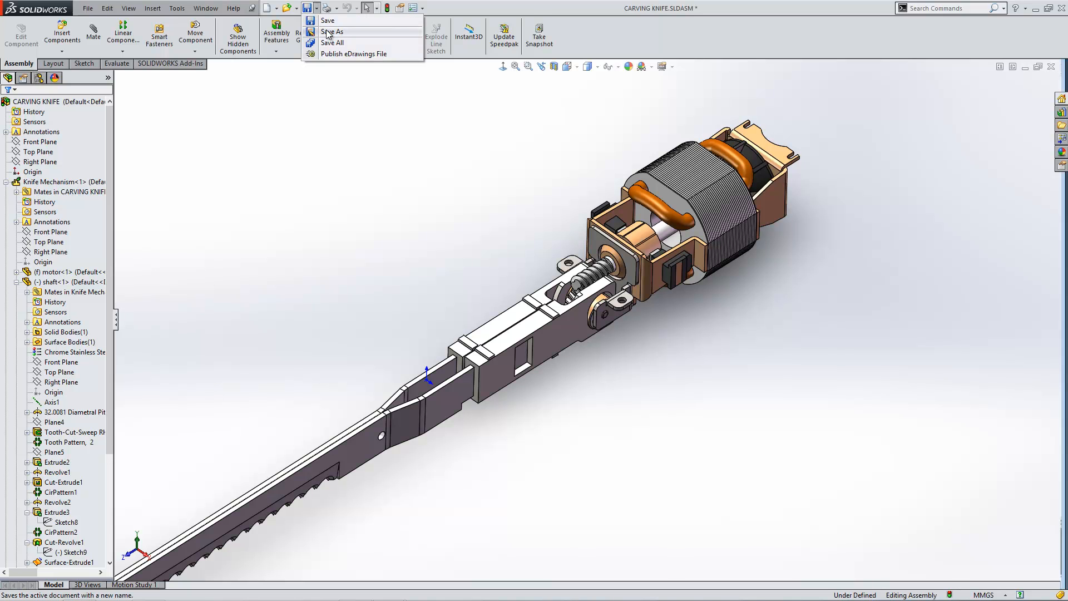
pyautogui.click(327, 20)
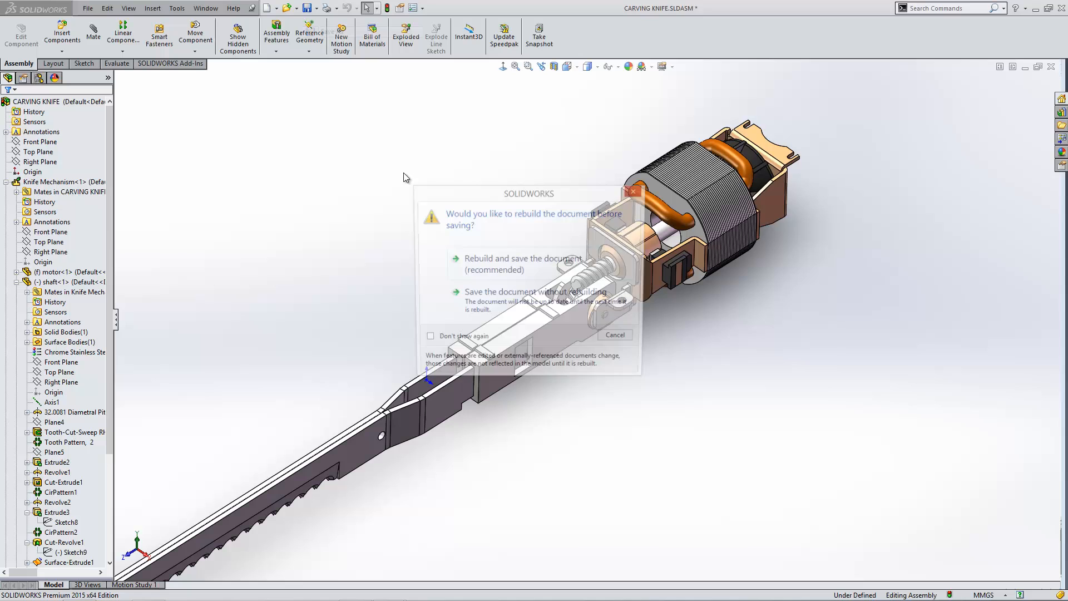
pyautogui.click(524, 264)
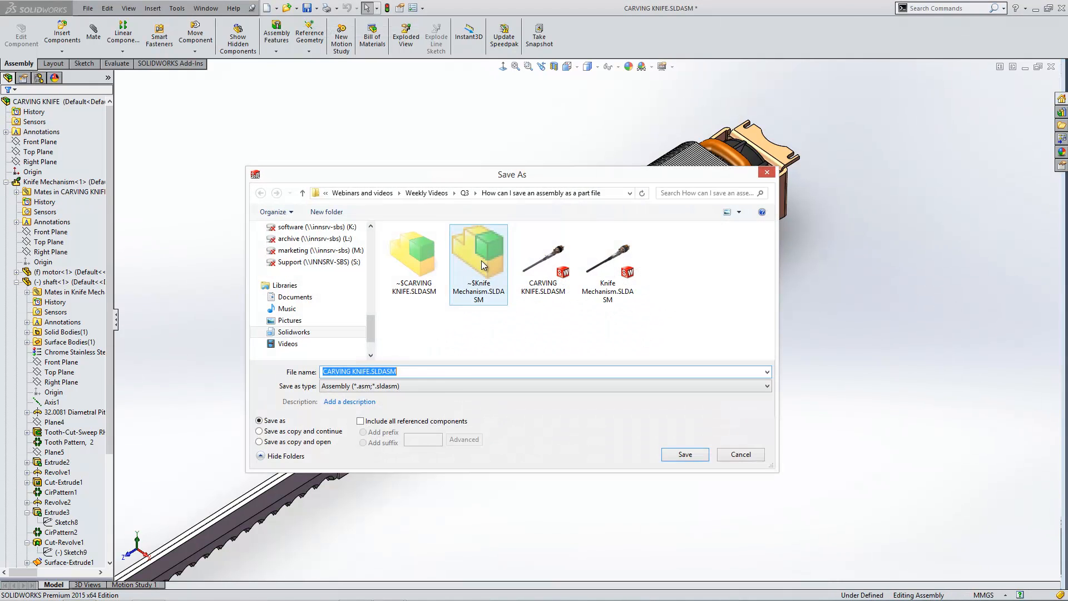
pyautogui.click(765, 385)
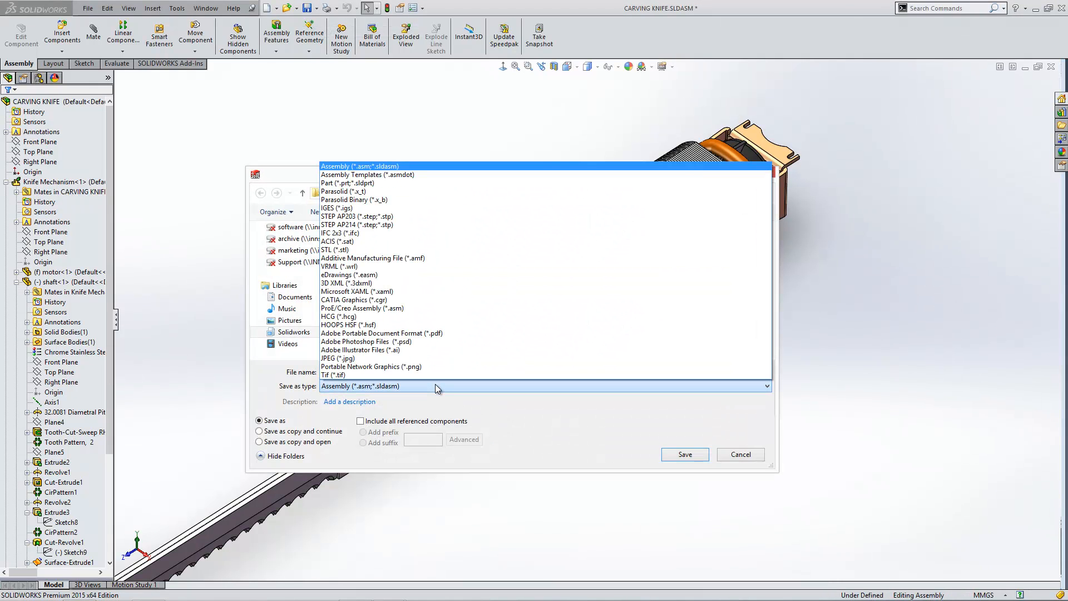
pyautogui.moveTo(387, 188)
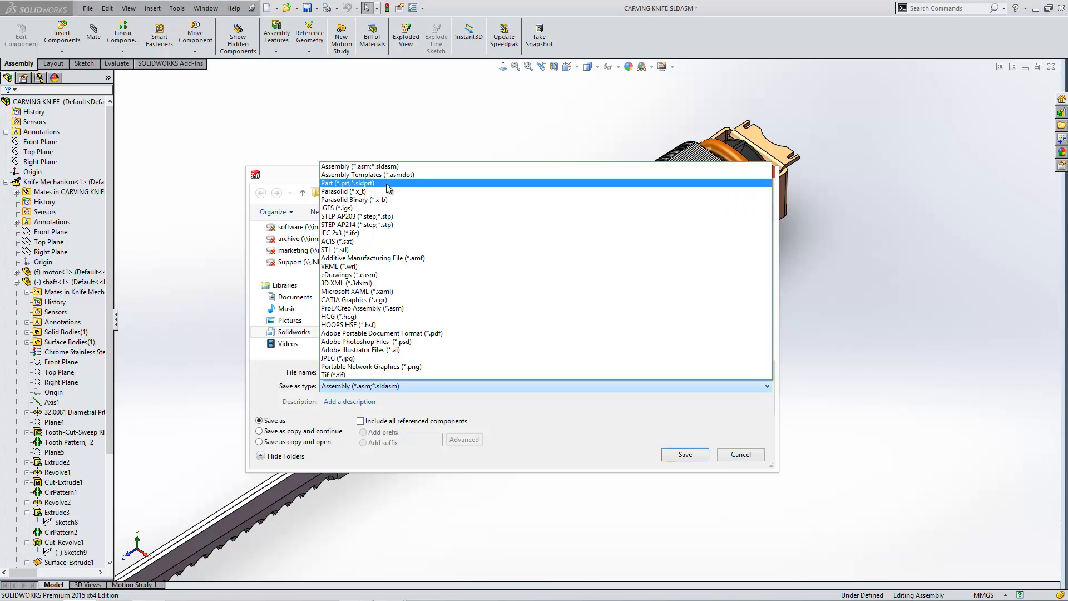
pyautogui.click(347, 183)
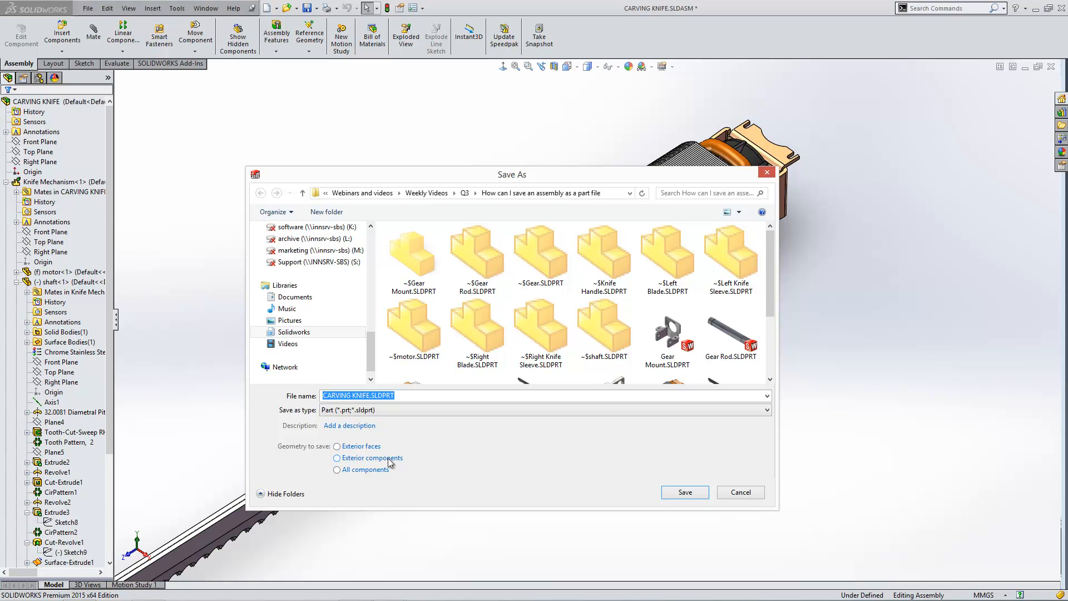
pyautogui.click(337, 470)
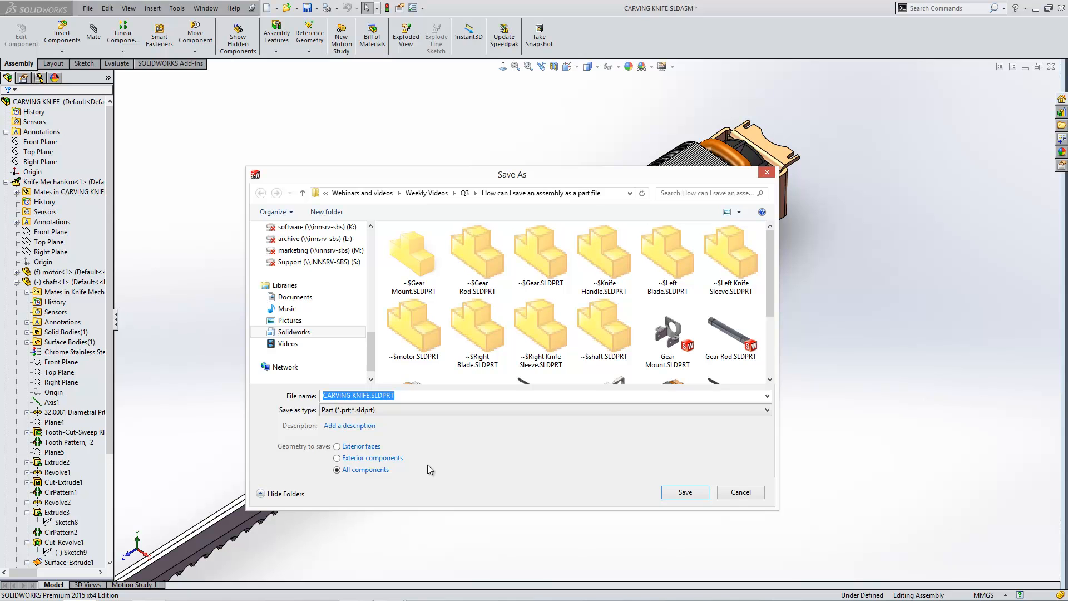
pyautogui.moveTo(665, 494)
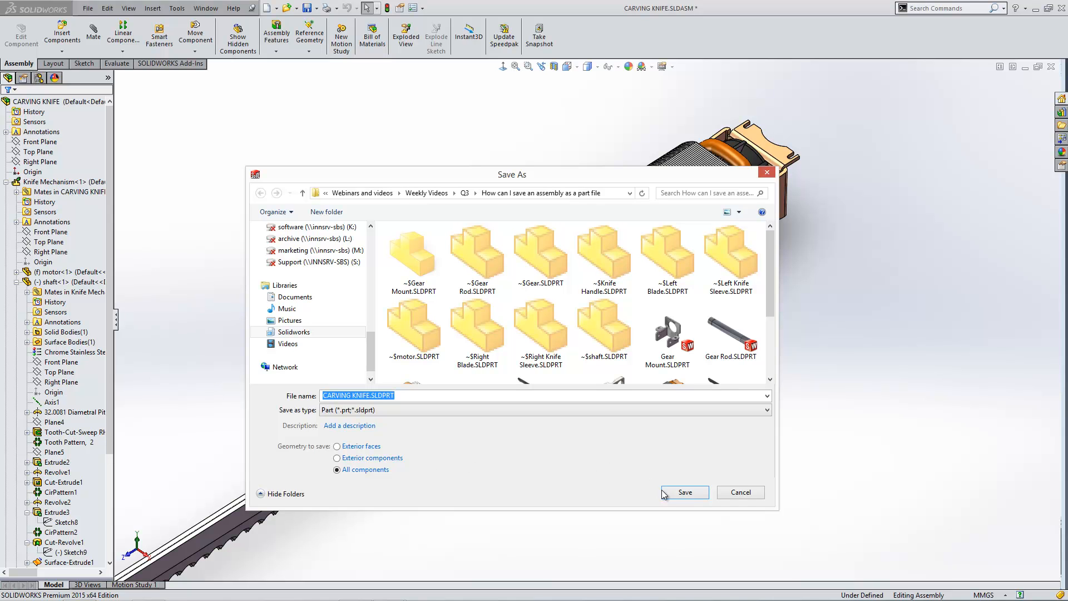
pyautogui.moveTo(685, 492)
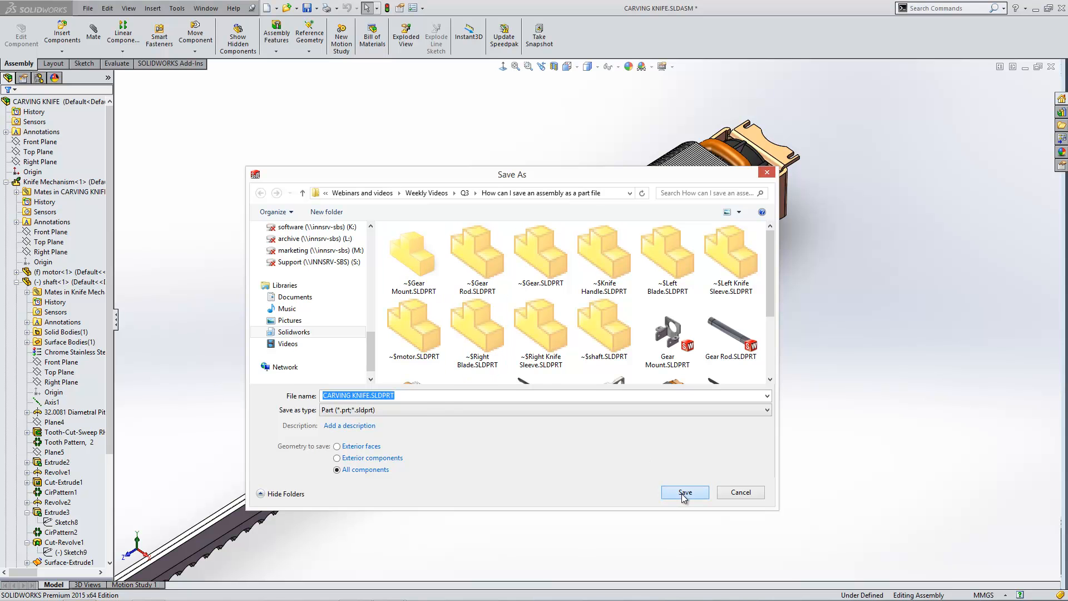
pyautogui.click(684, 492)
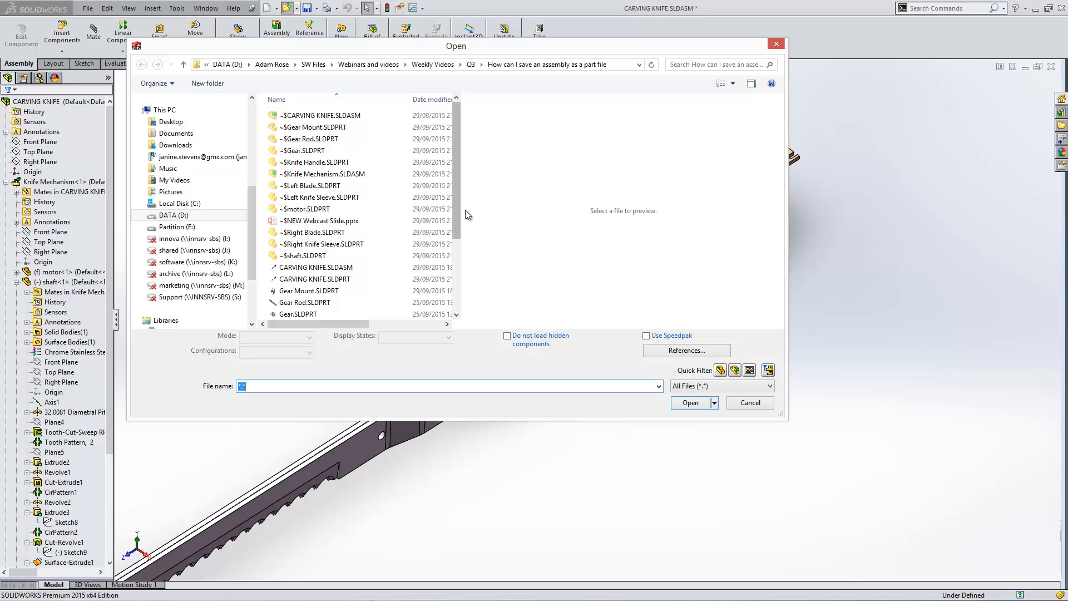
# Open CARVING KNIFE.SLDPRT without feature recognition, then return to the assembly window.
pyautogui.scroll(-3)
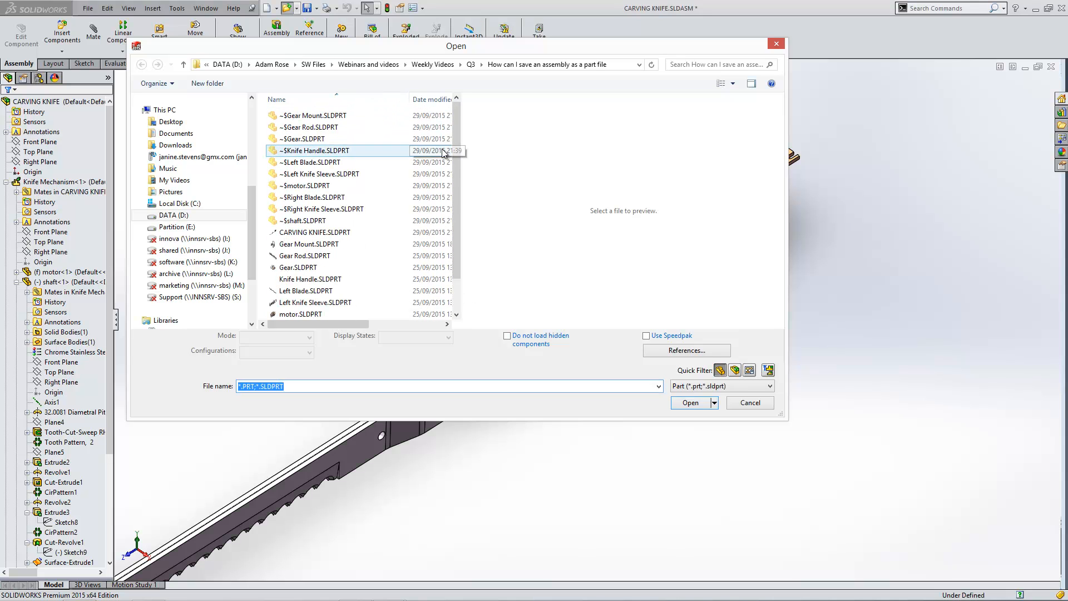
pyautogui.click(314, 233)
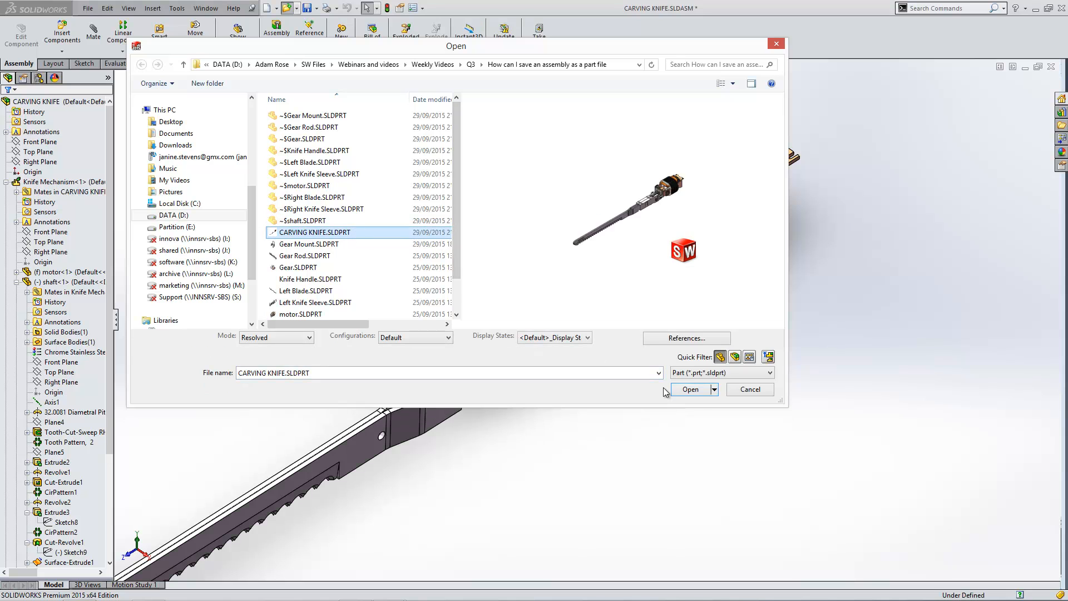
pyautogui.click(689, 389)
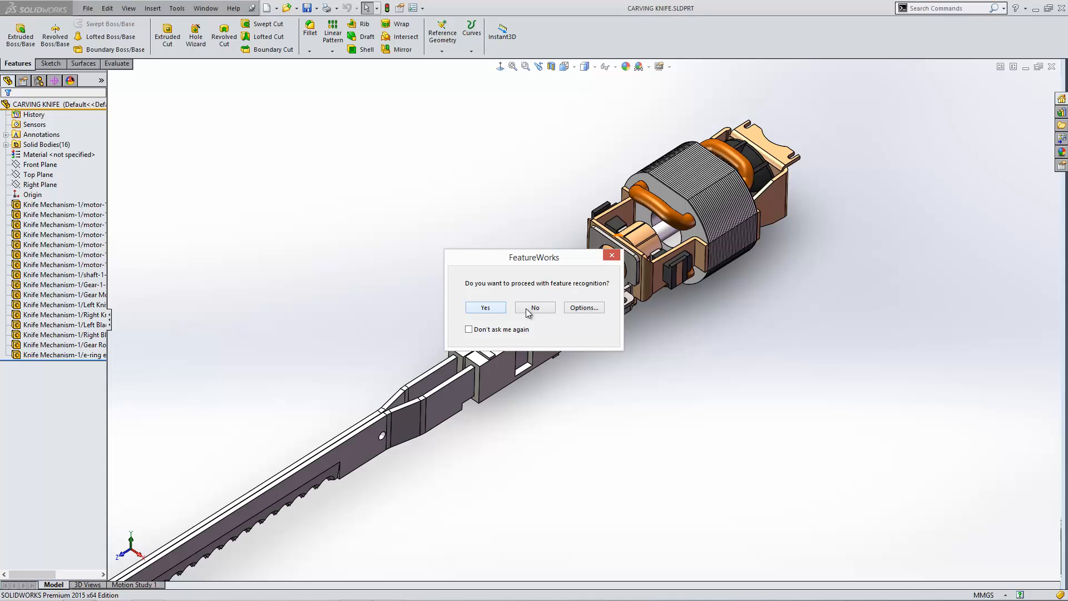
pyautogui.click(535, 307)
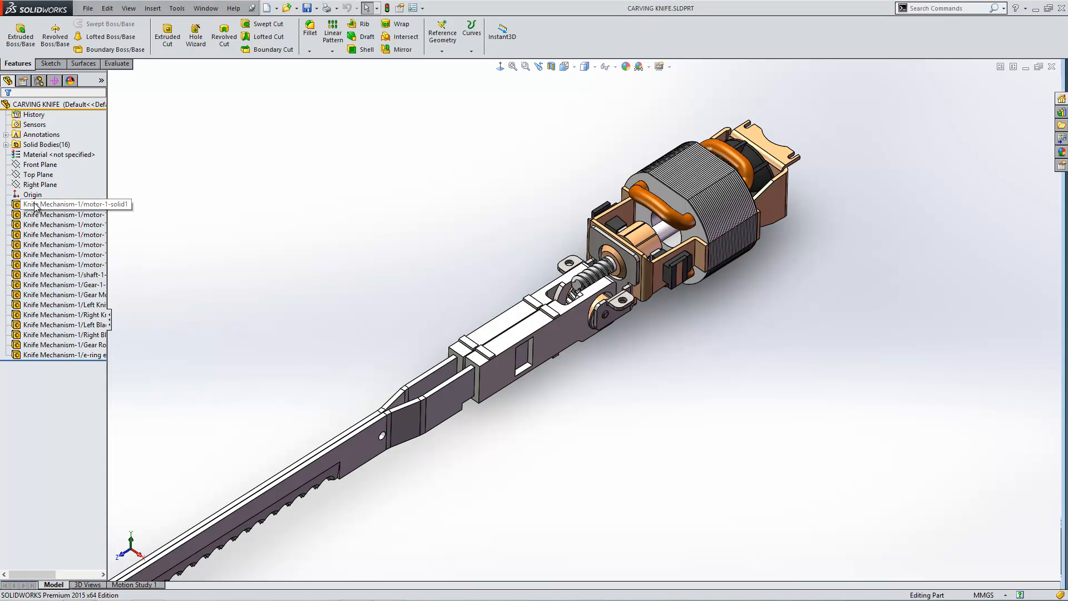
pyautogui.click(63, 254)
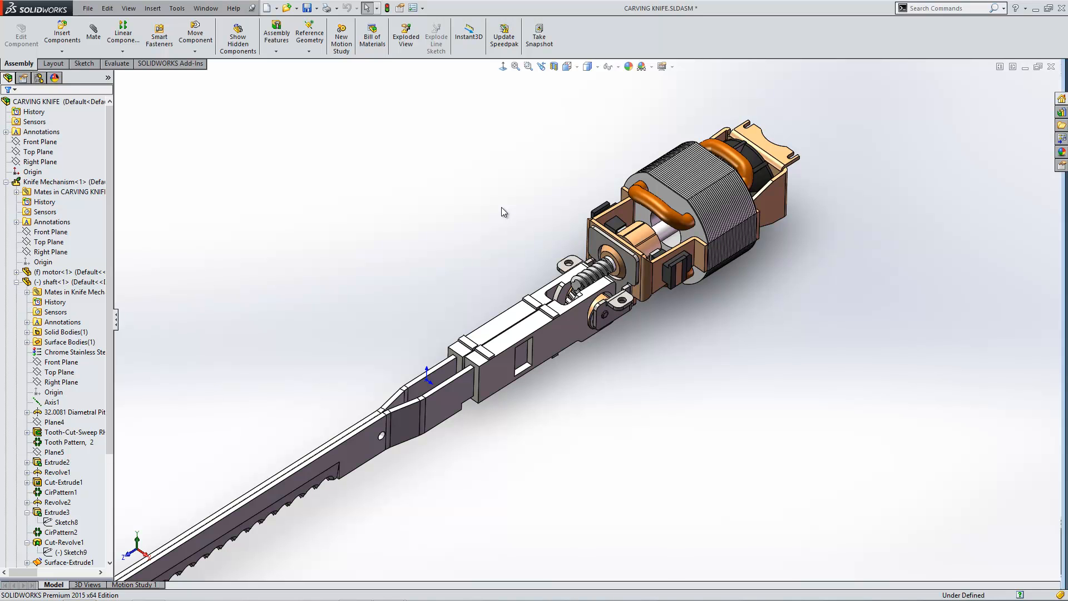
# Start Defeature on the knife assembly with Internal components checked for removal.
pyautogui.click(177, 7)
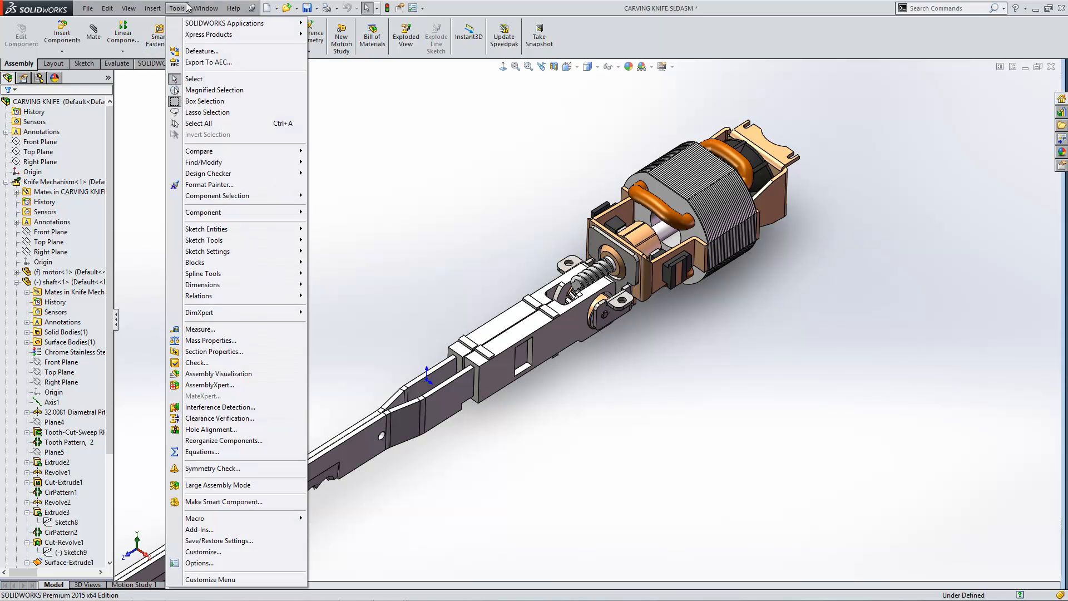
pyautogui.moveTo(201, 51)
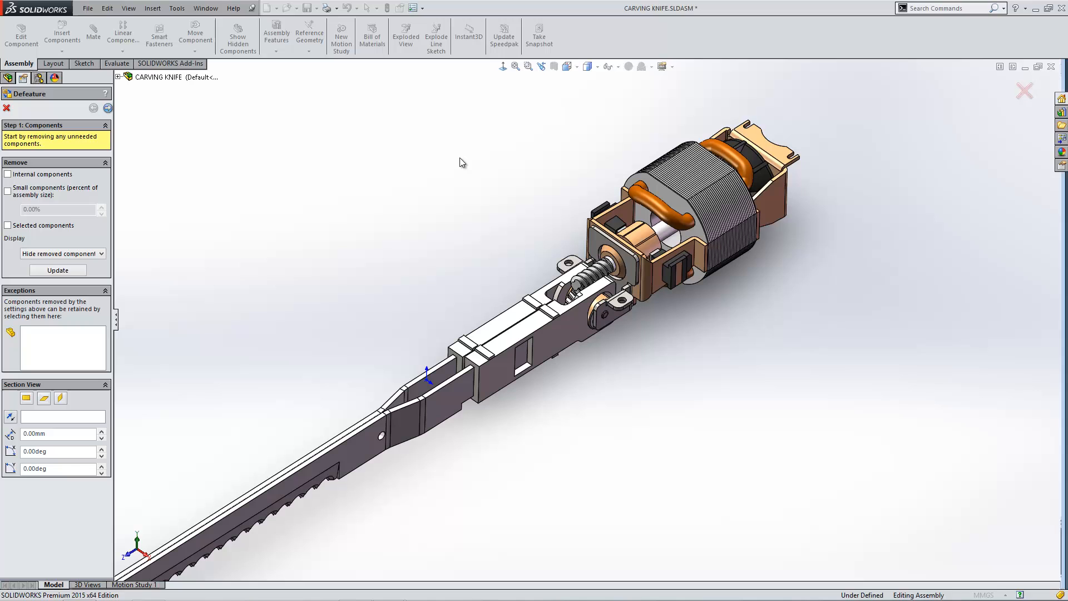
pyautogui.click(7, 174)
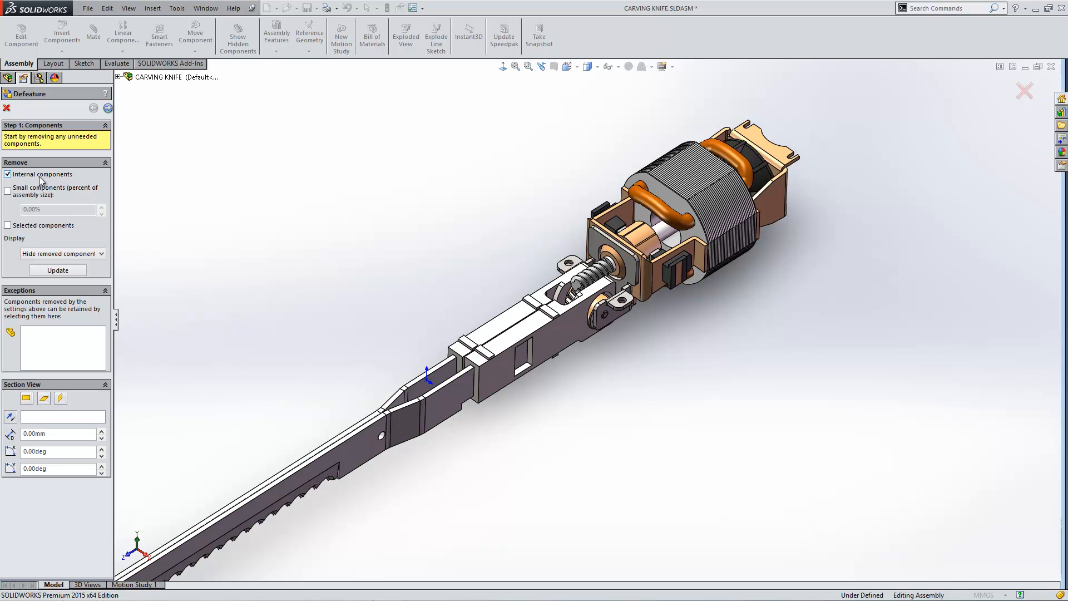
pyautogui.moveTo(108, 109)
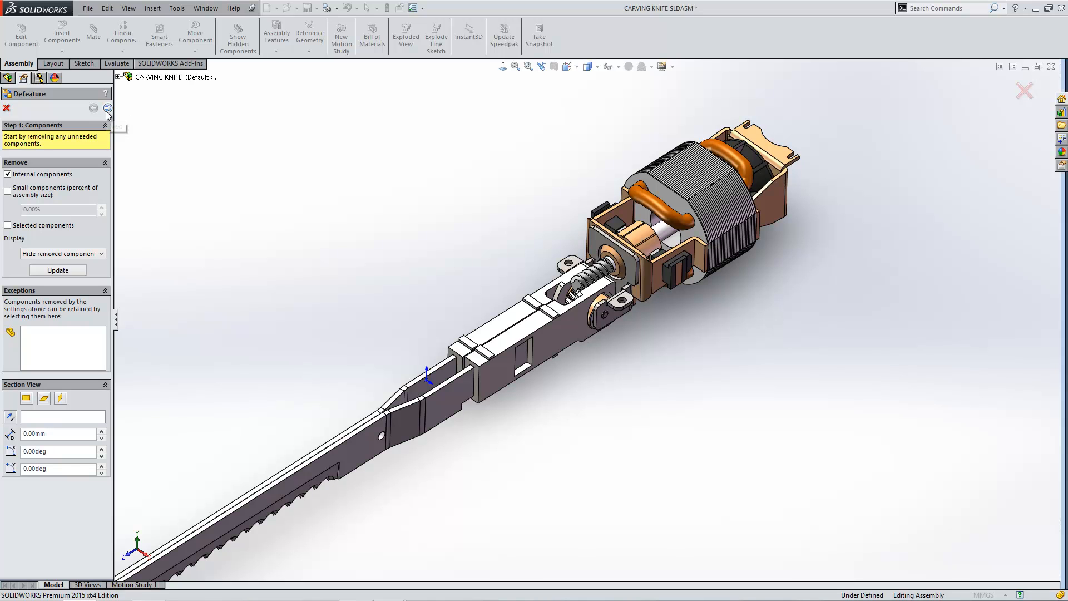
pyautogui.moveTo(107, 109)
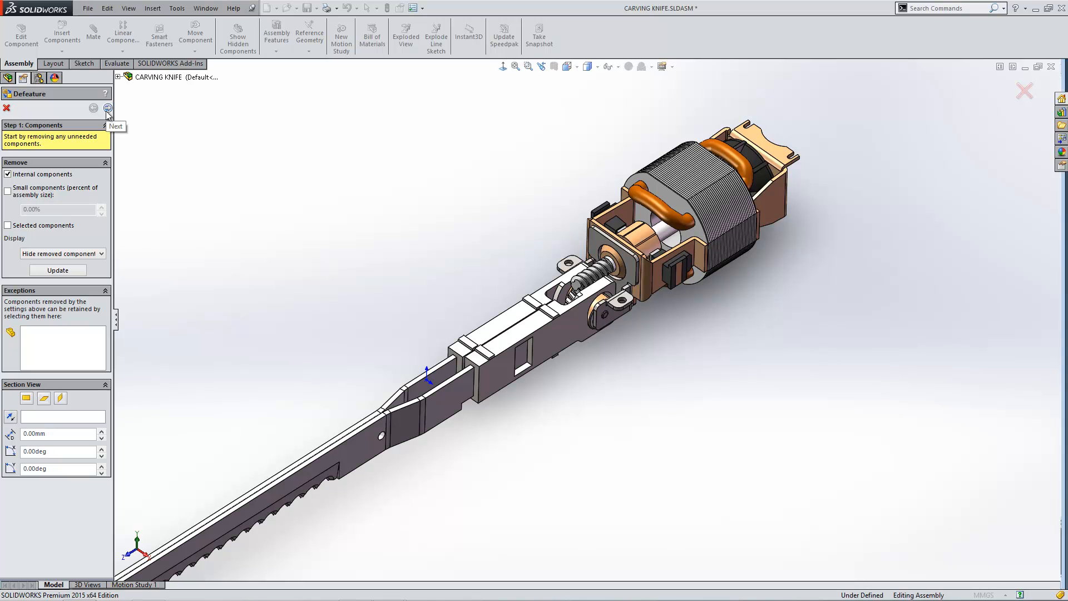
# Advance to the Motion step and clear the picked knife mechanism, leaving no rigid groups.
pyautogui.click(107, 109)
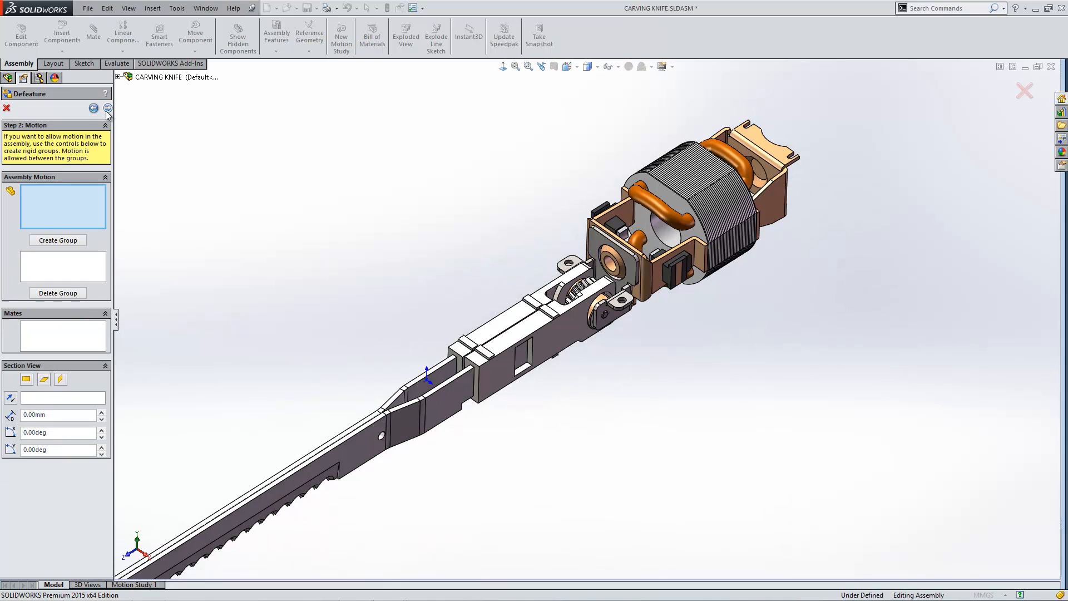
pyautogui.moveTo(63, 197)
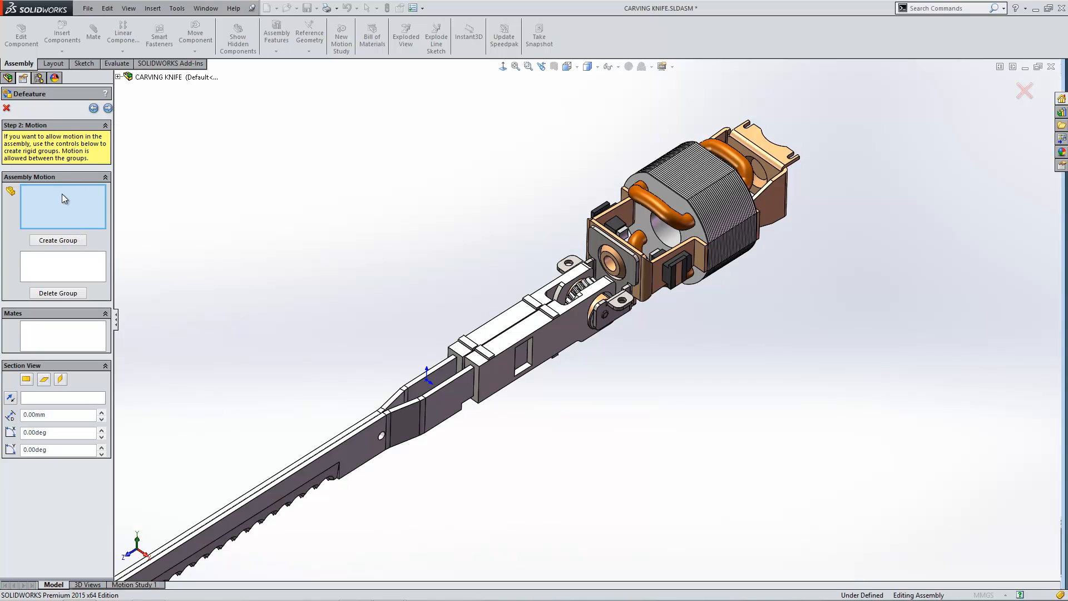
pyautogui.moveTo(63, 203)
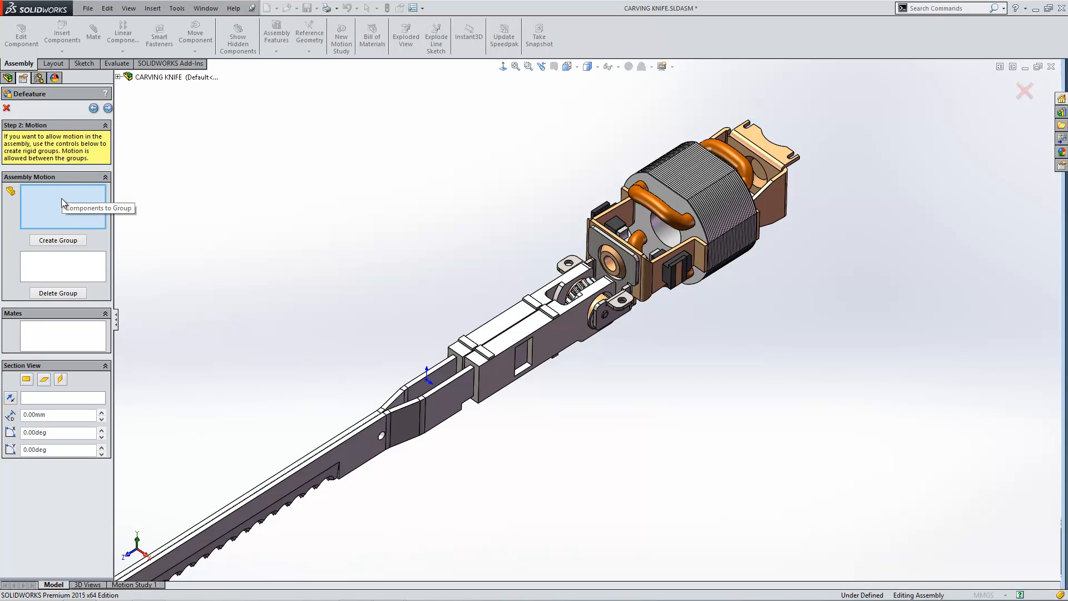
pyautogui.moveTo(287, 237)
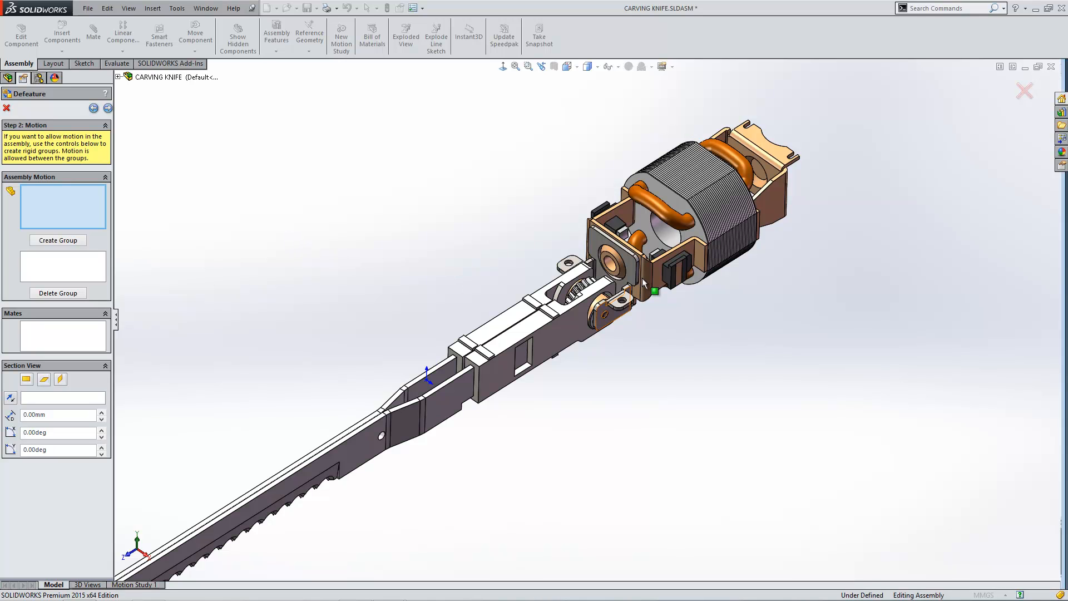
pyautogui.moveTo(519, 254)
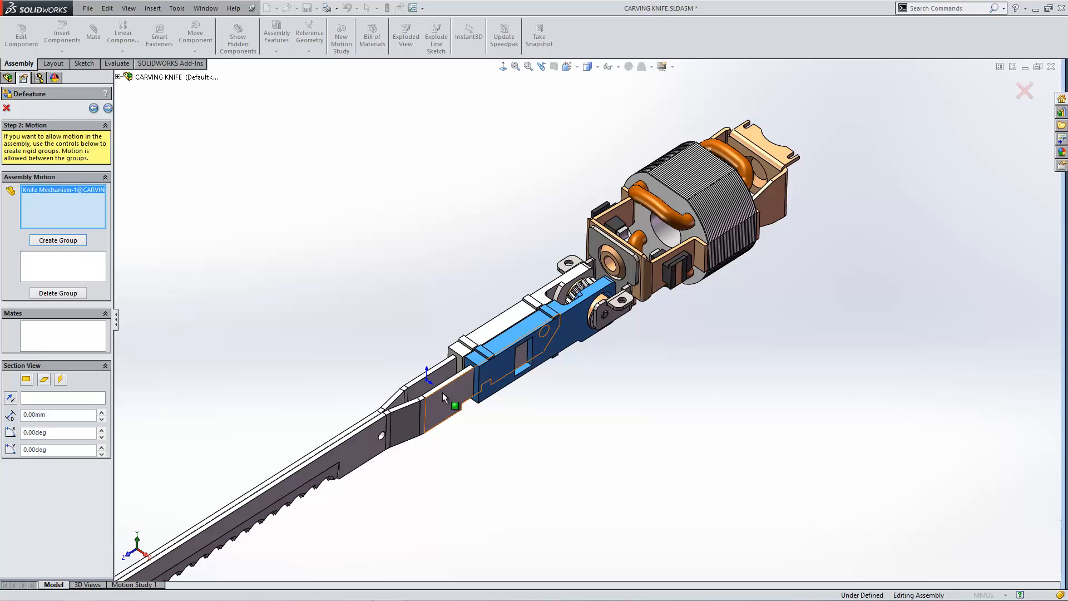
pyautogui.click(524, 365)
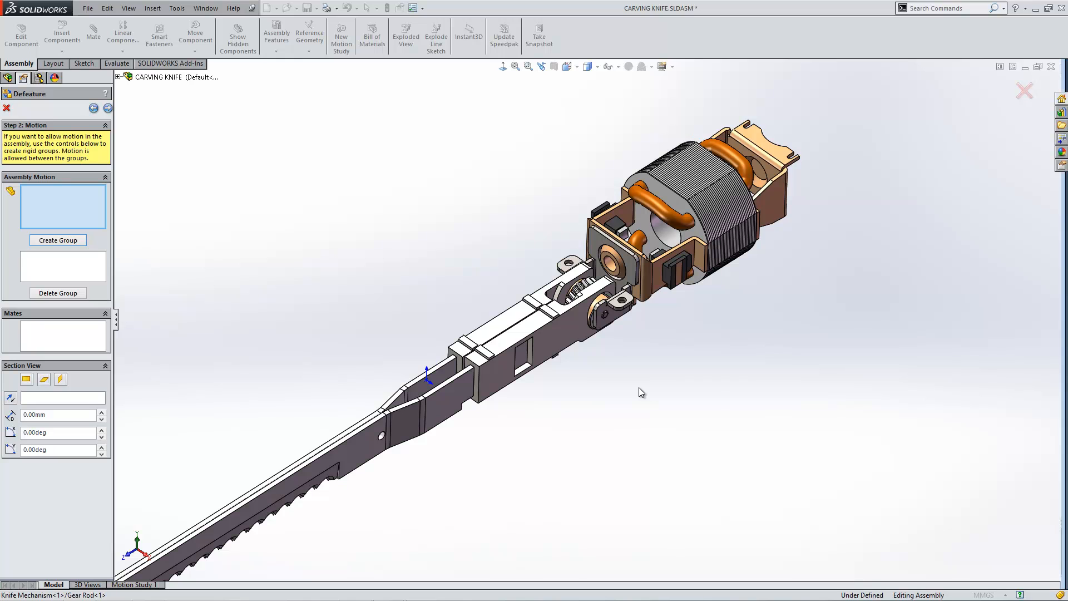
pyautogui.moveTo(131, 180)
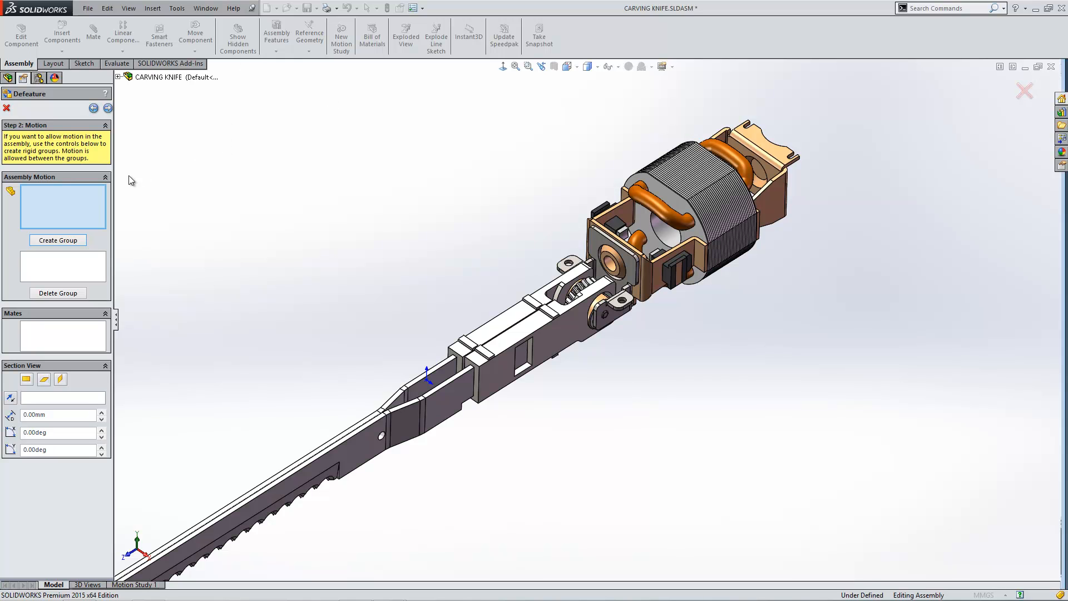
pyautogui.moveTo(98, 136)
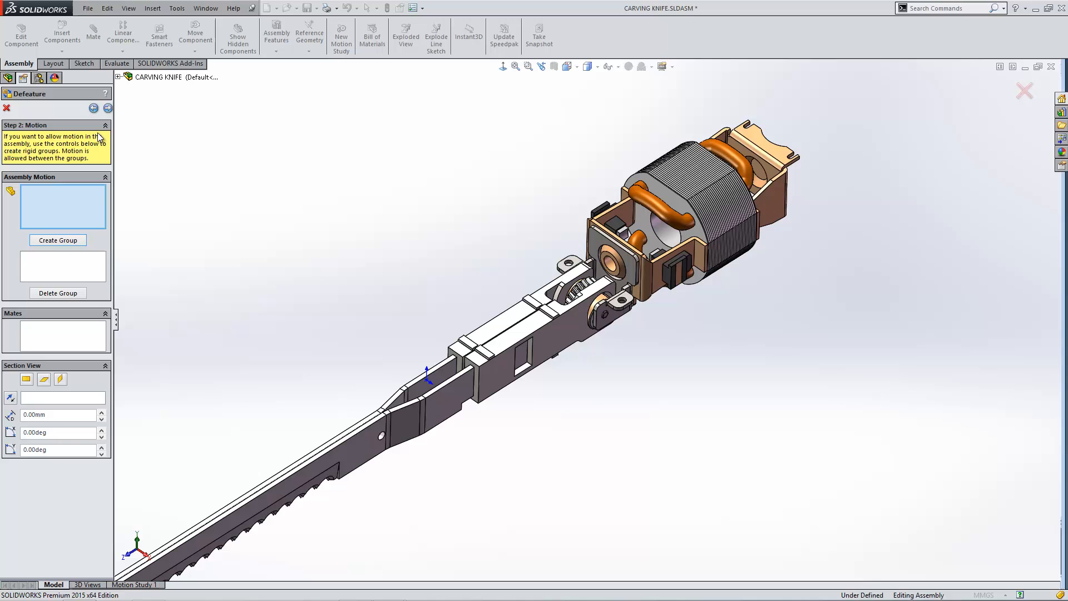
pyautogui.moveTo(107, 108)
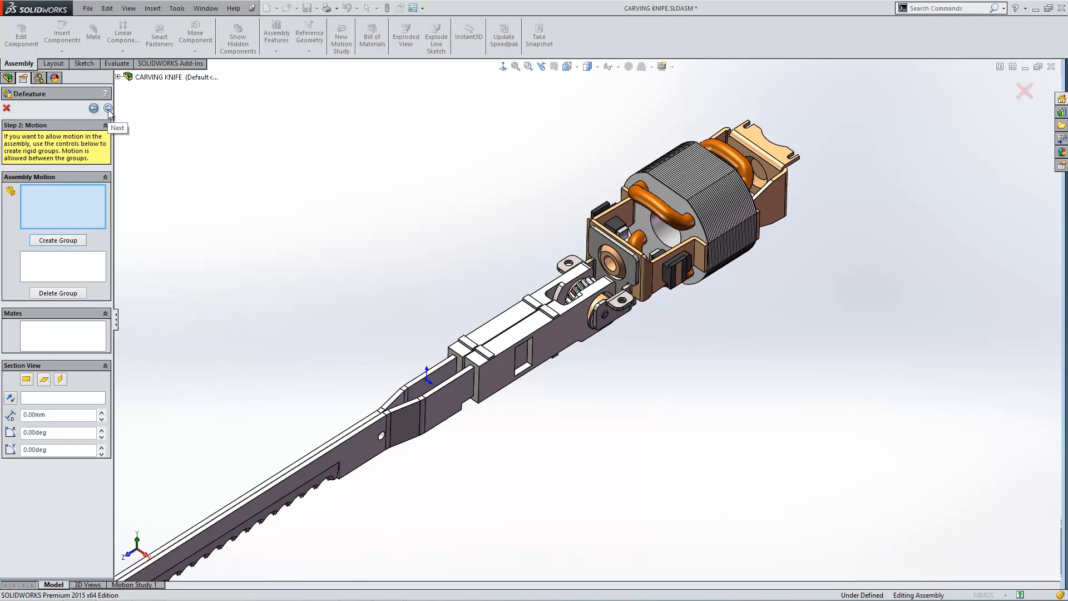
# Keep three mounting-hole faces on the knife mechanism and motor housing, then proceed to removal.
pyautogui.click(106, 109)
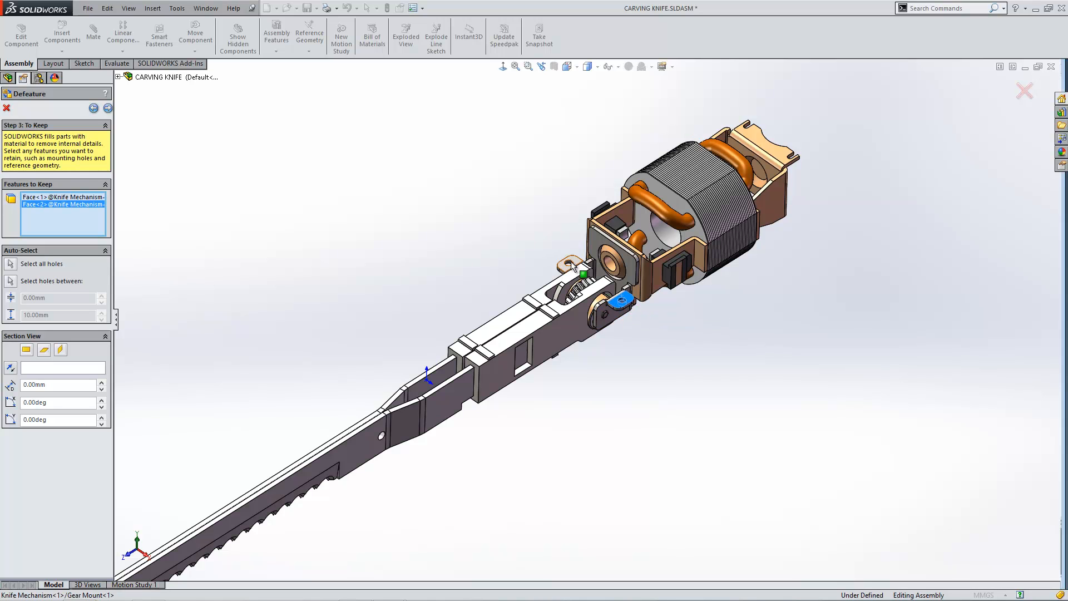
pyautogui.click(586, 274)
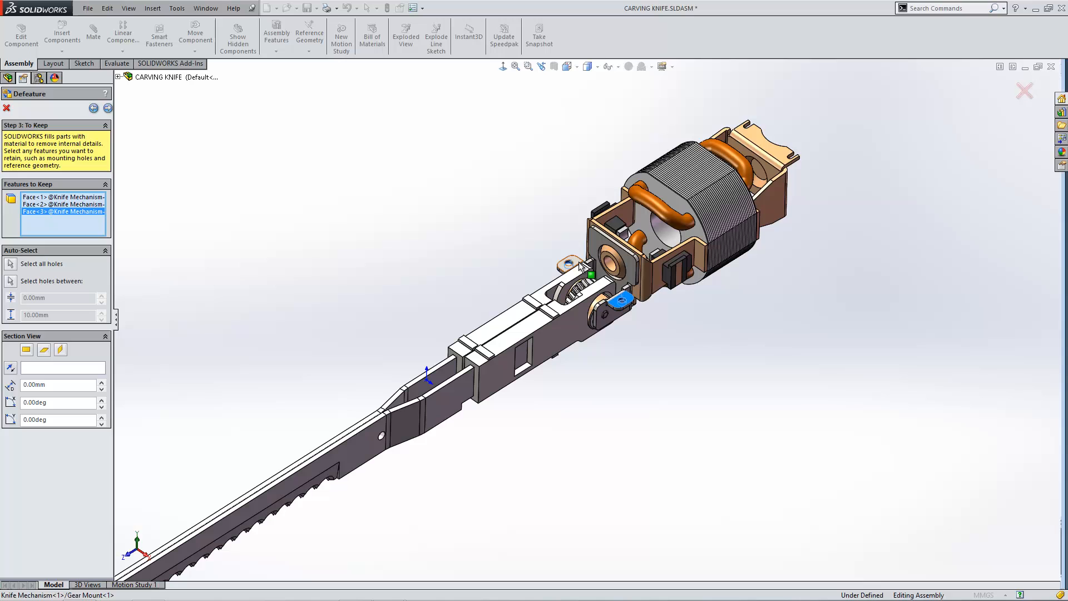
pyautogui.click(749, 129)
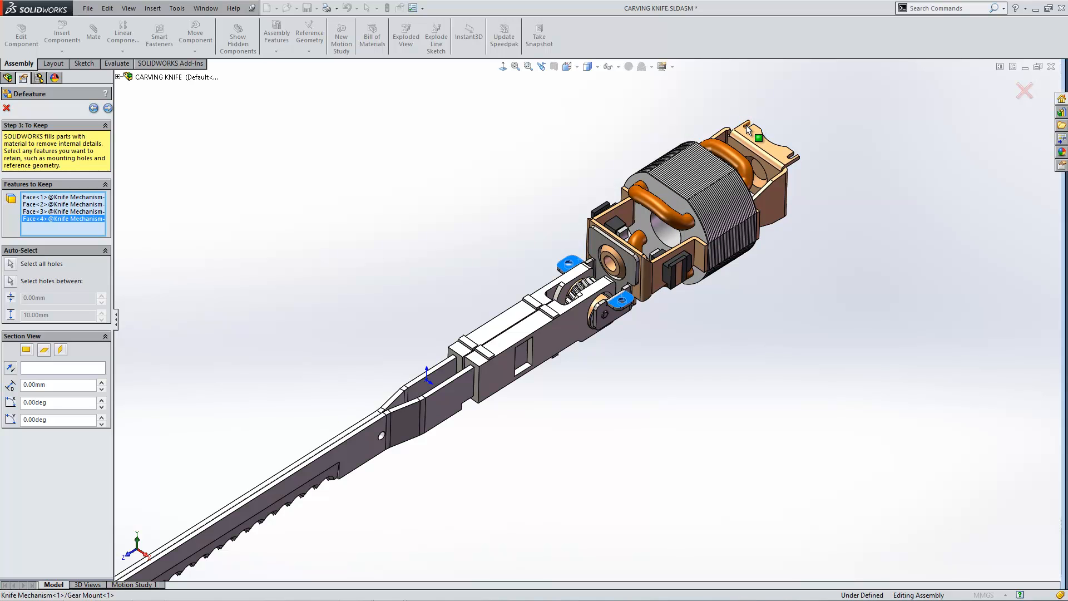
pyautogui.click(755, 138)
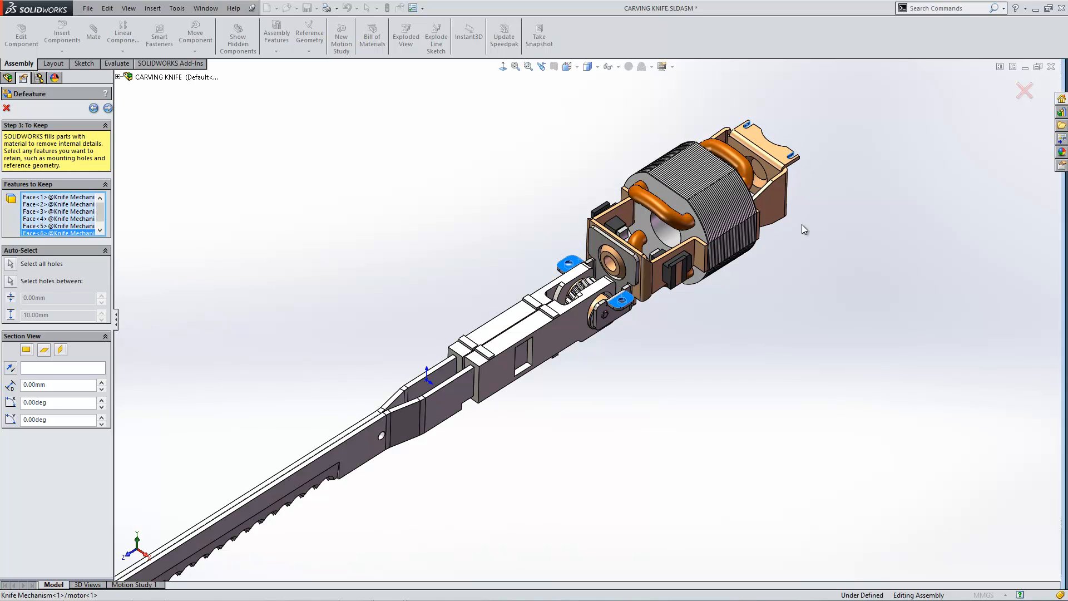
pyautogui.moveTo(141, 125)
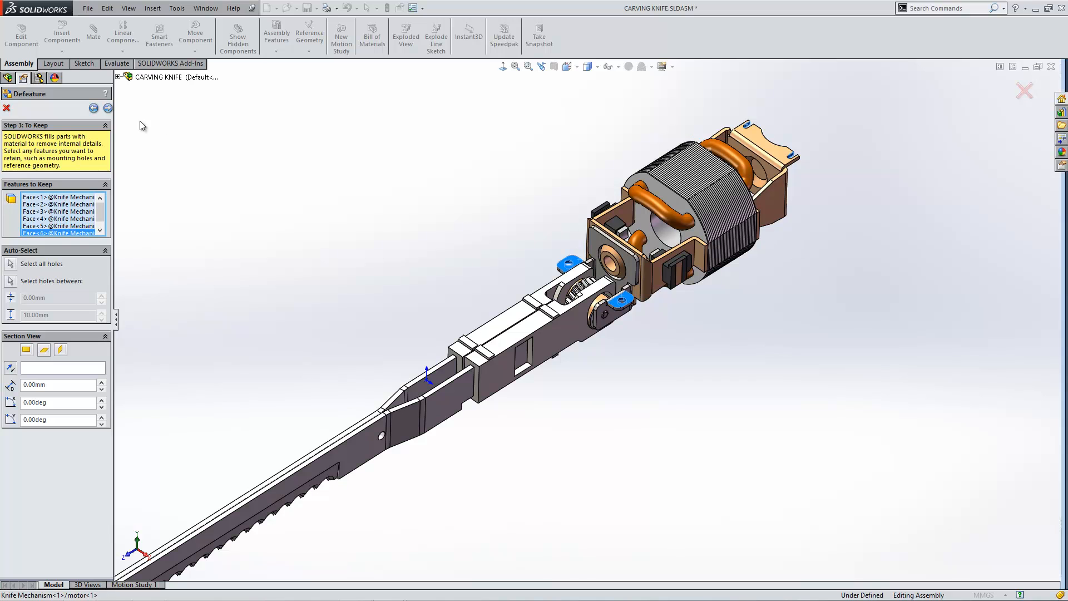
pyautogui.click(107, 109)
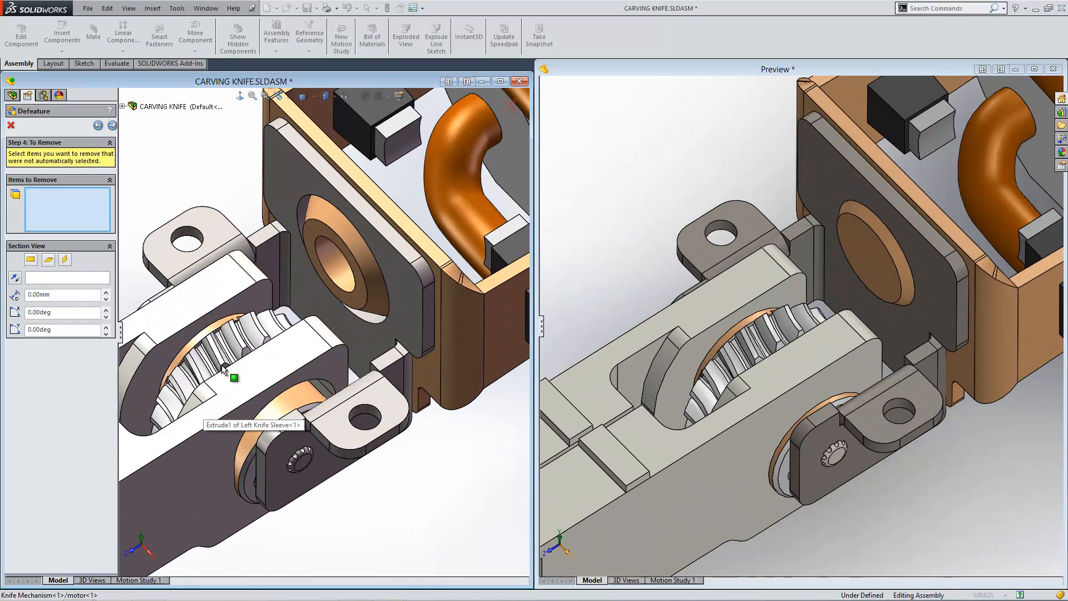
# Remove the gear inside the knife sleeve and compute the simplified model.
pyautogui.click(233, 377)
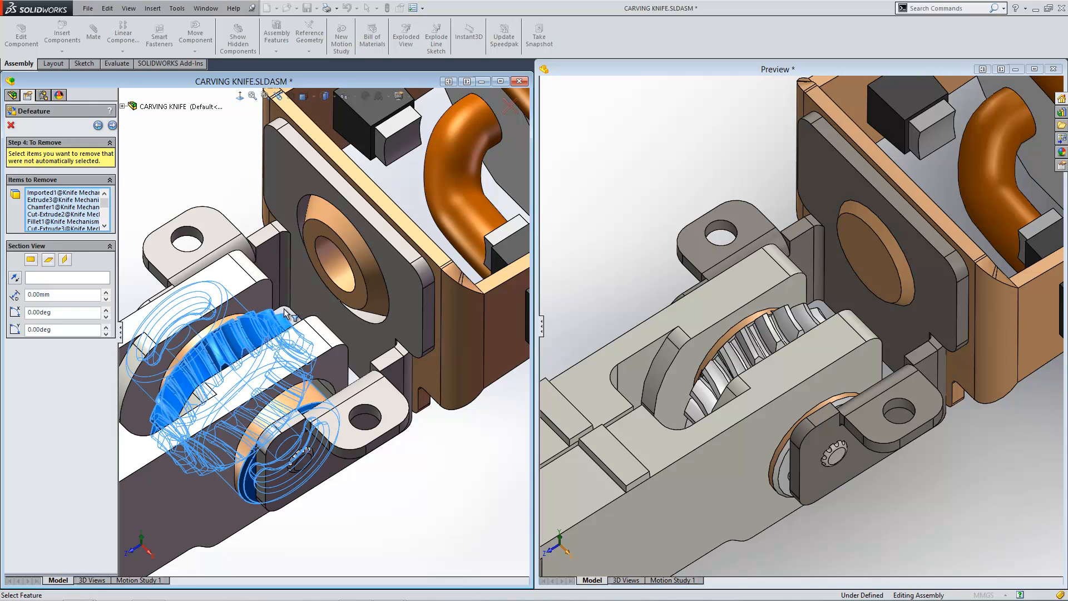
pyautogui.click(98, 125)
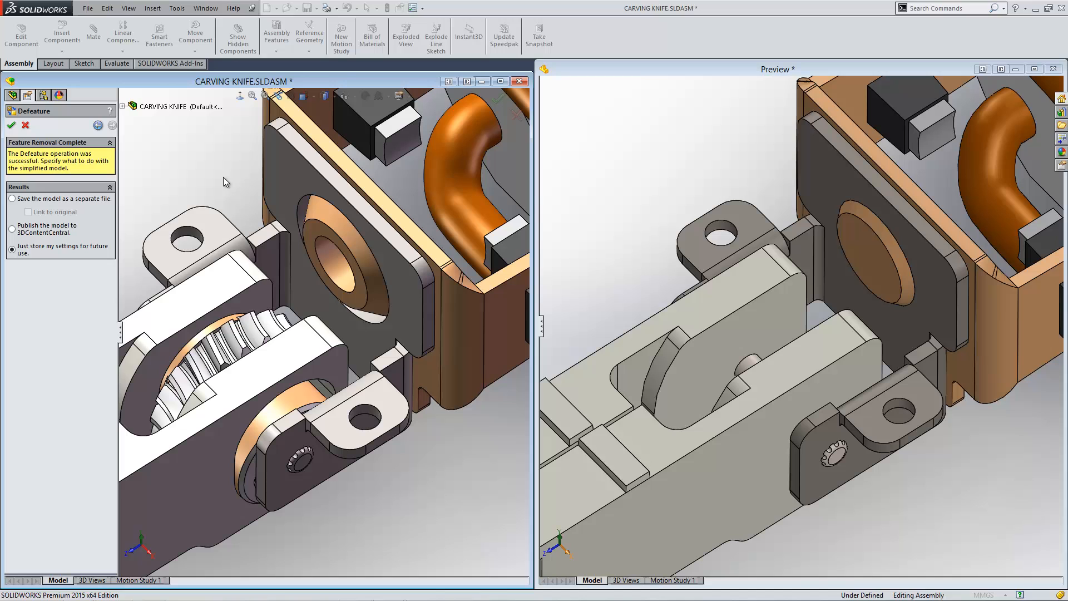
pyautogui.moveTo(97, 218)
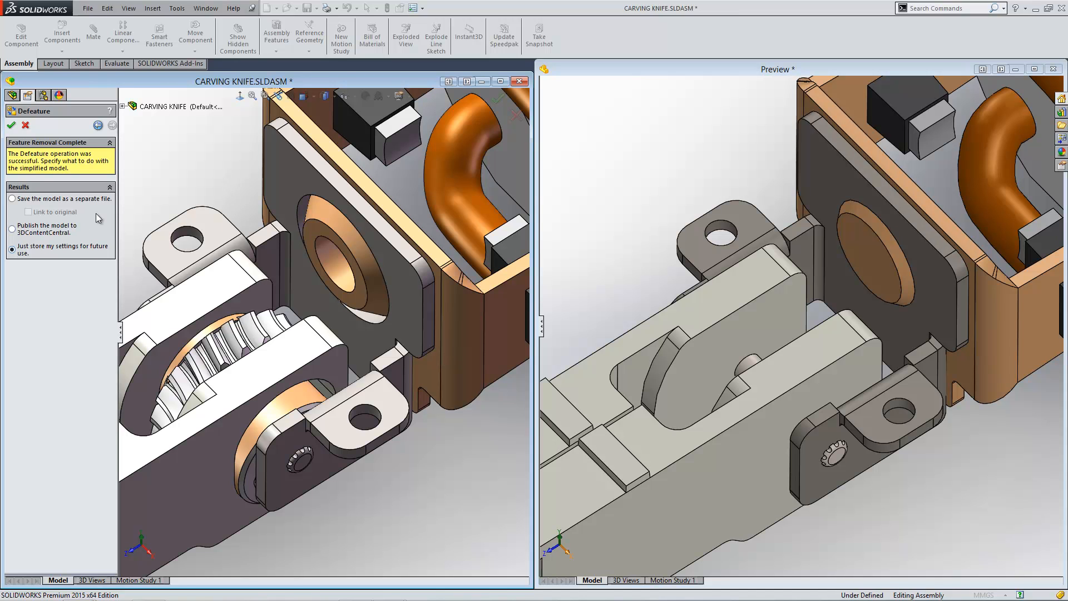
pyautogui.moveTo(85, 202)
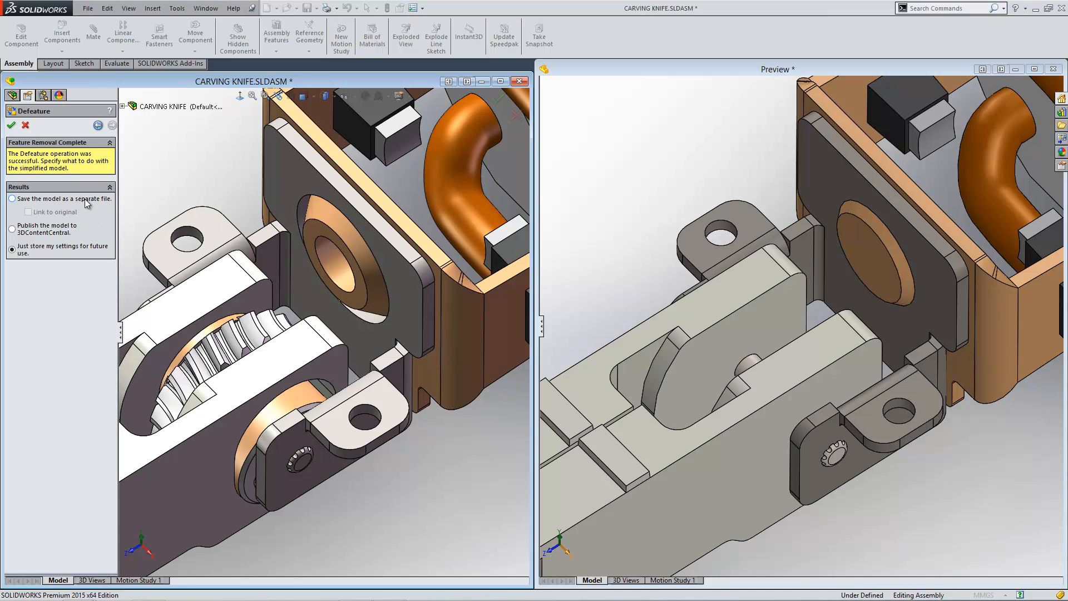
# Choose 'Save the model as a separate file' as the Defeature result.
pyautogui.click(12, 198)
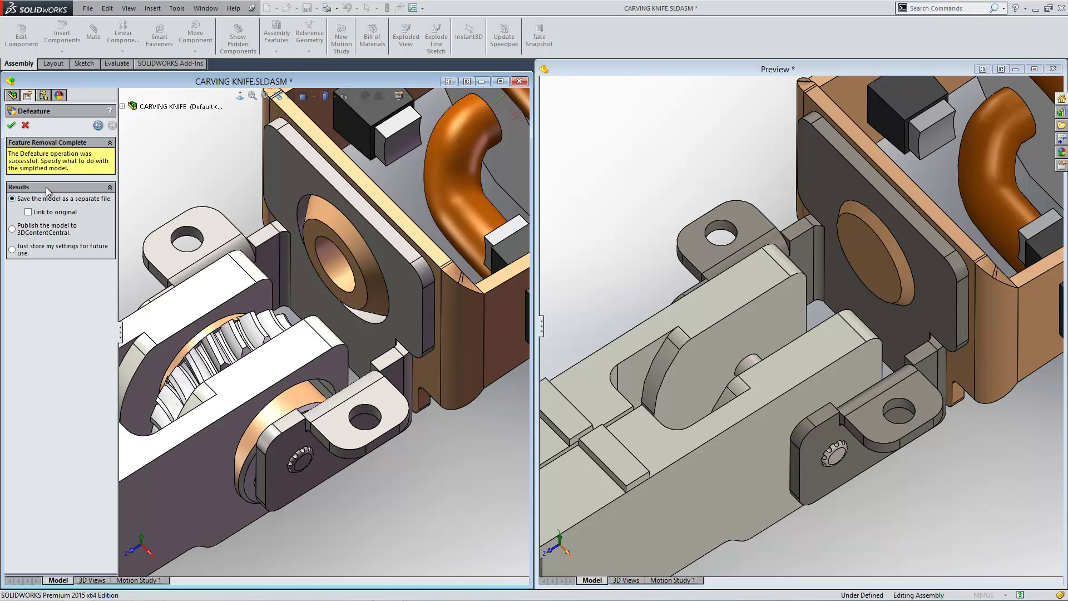